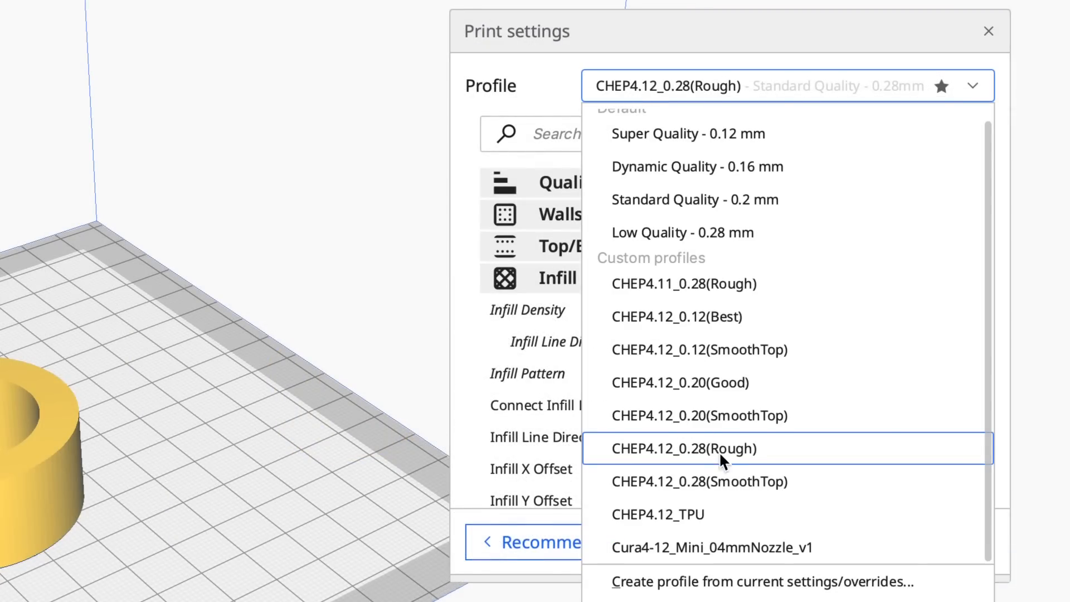
Step: Slice the tripod stop on the CHEP4.12_0.28(Rough) profile and view its layer preview
{"action": "left_click", "coordinate": [685, 449]}
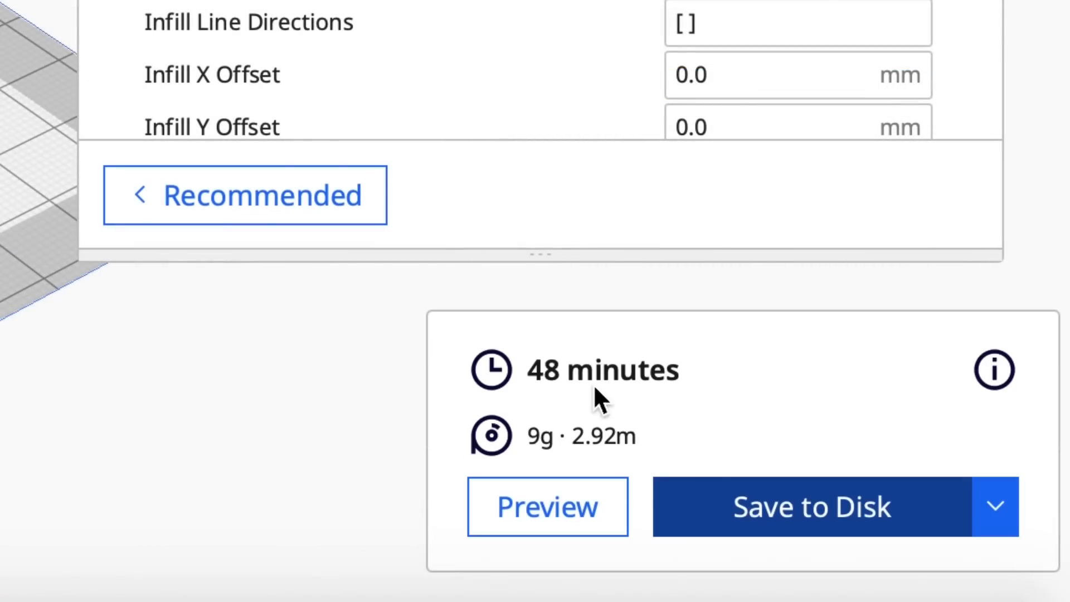
{"action": "left_click", "coordinate": [547, 507]}
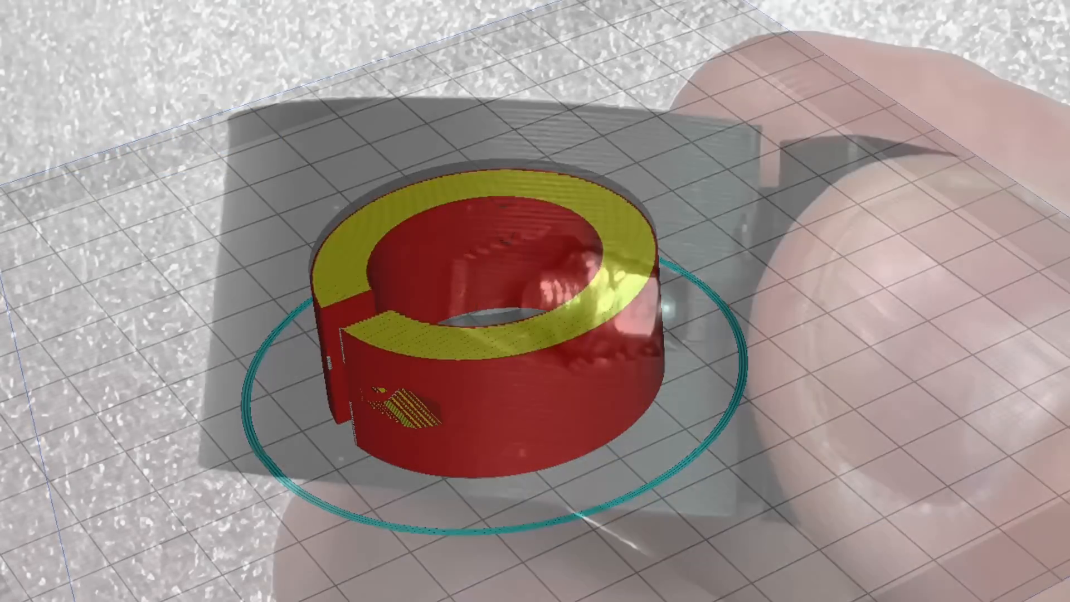
{"action": "left_click", "coordinate": [28, 7]}
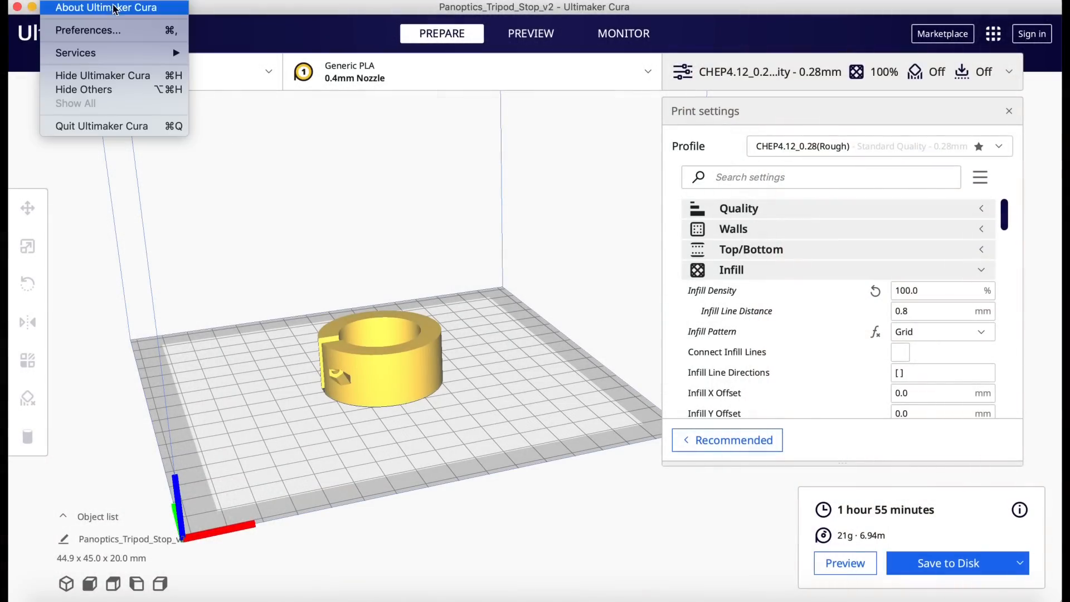
{"action": "left_click", "coordinate": [106, 8]}
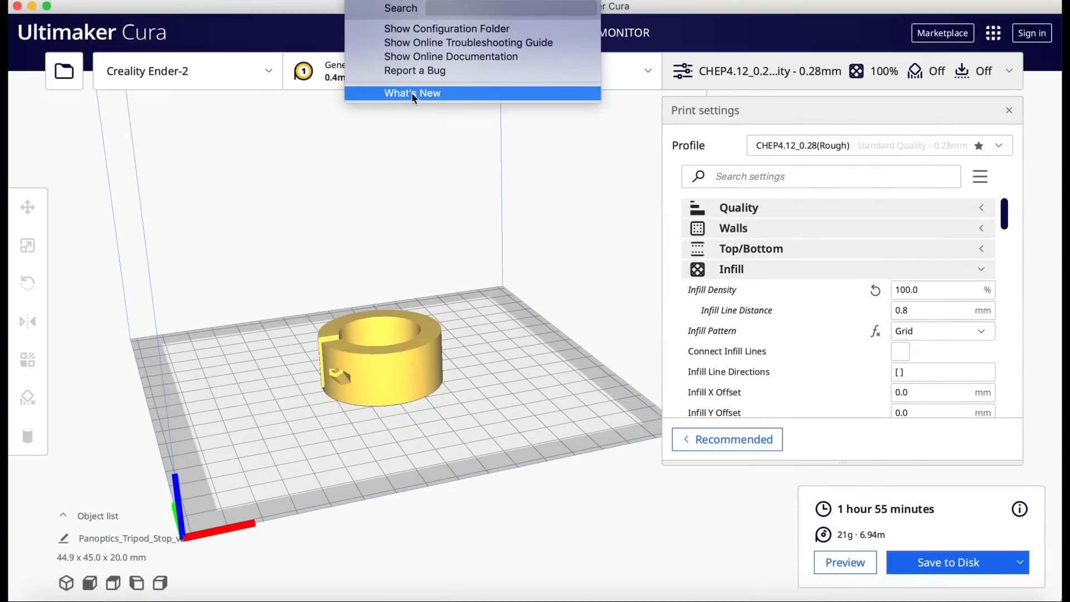
{"action": "left_click", "coordinate": [411, 93]}
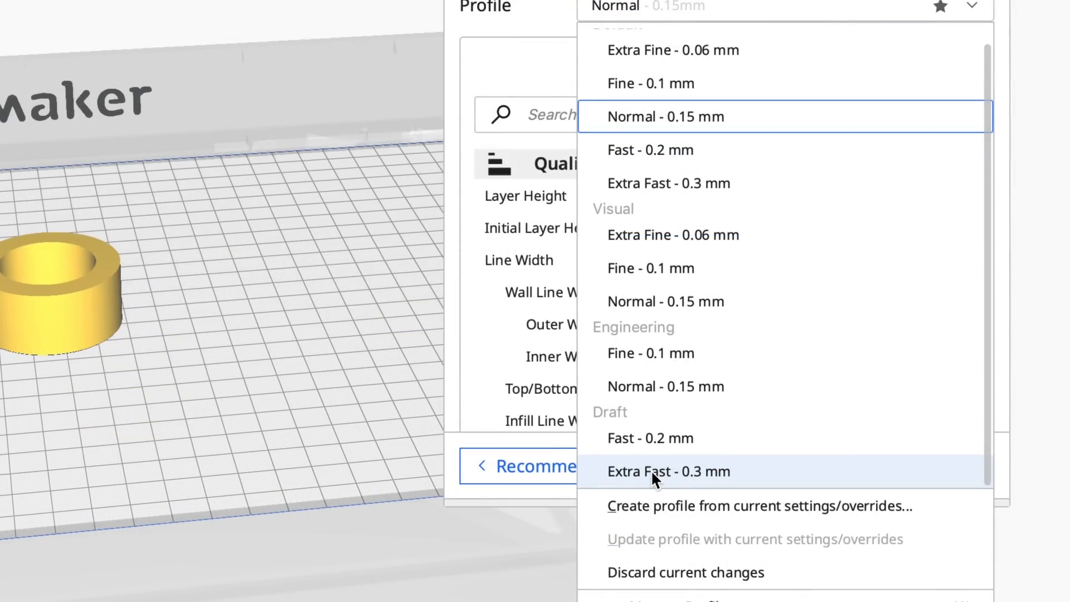
Step: Slice the part with the Draft Extra Fast 0.3 mm profile and preview its layers
{"action": "left_click", "coordinate": [668, 472]}
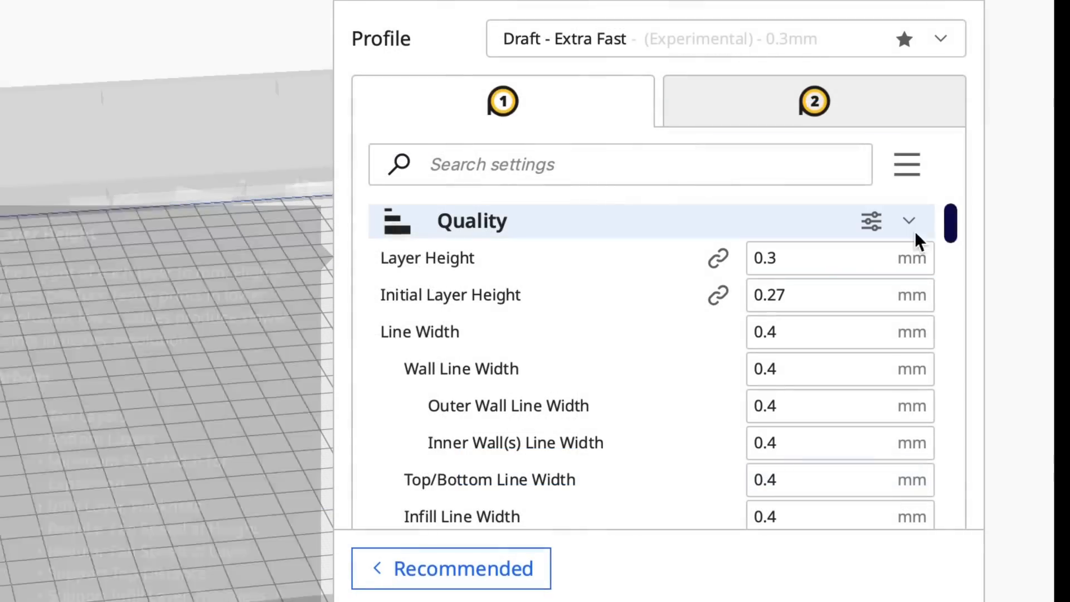
{"action": "scroll", "scroll_direction": "down", "scroll_amount": 3}
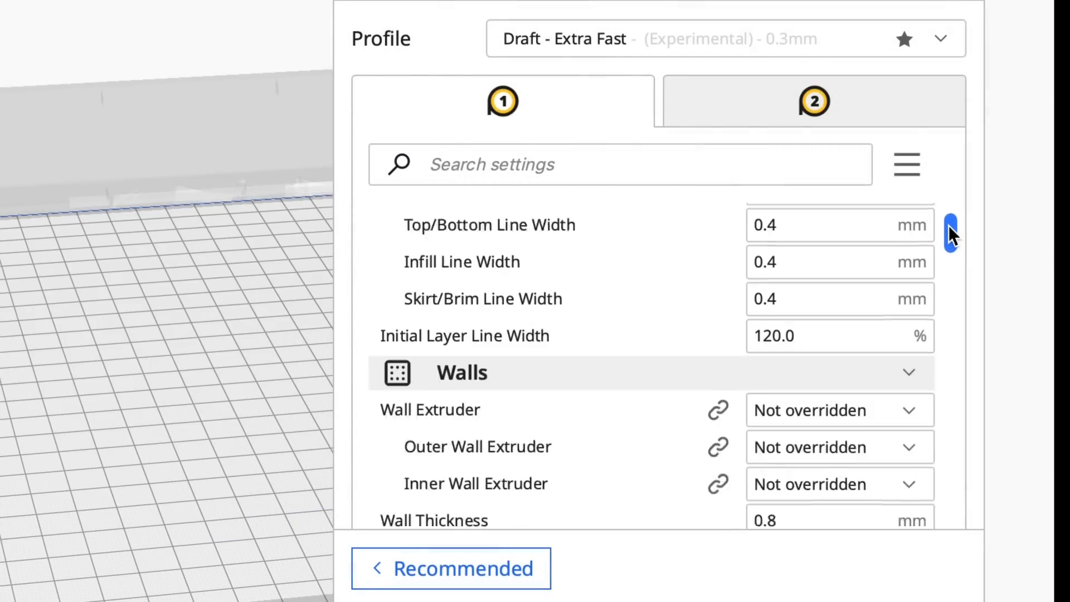
{"action": "scroll", "scroll_direction": "down", "scroll_amount": 3}
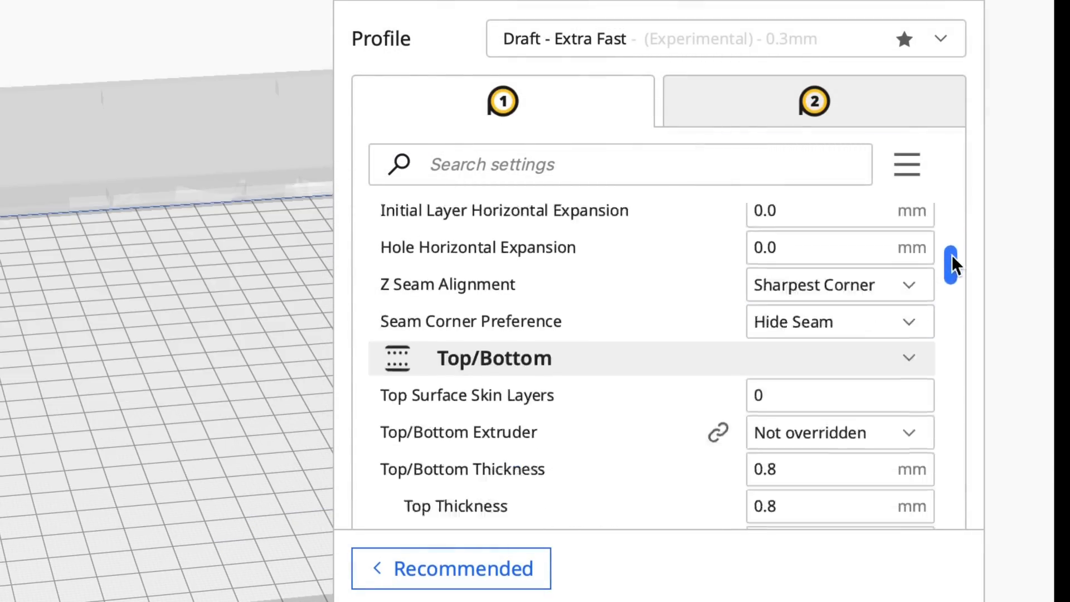
{"action": "scroll", "scroll_direction": "down", "scroll_amount": 3}
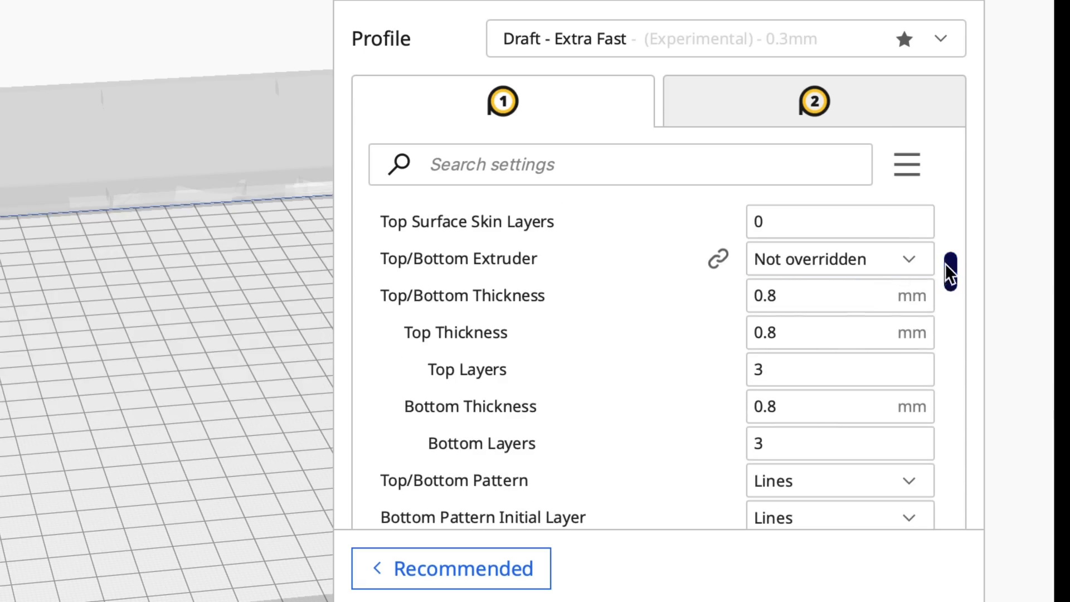
{"action": "scroll", "scroll_direction": "down", "scroll_amount": 3}
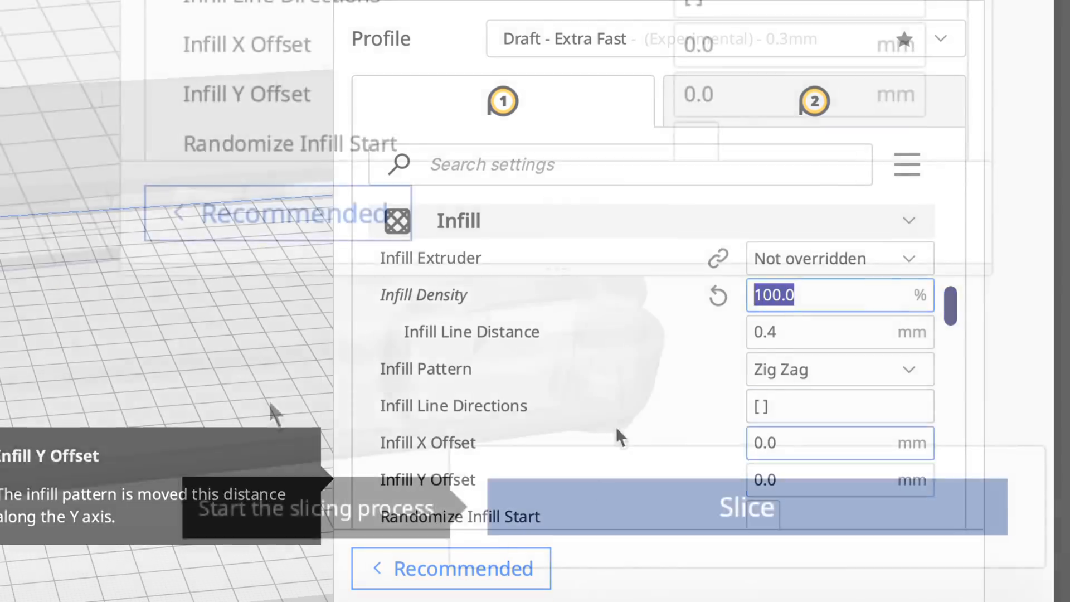
{"action": "left_click", "coordinate": [746, 507]}
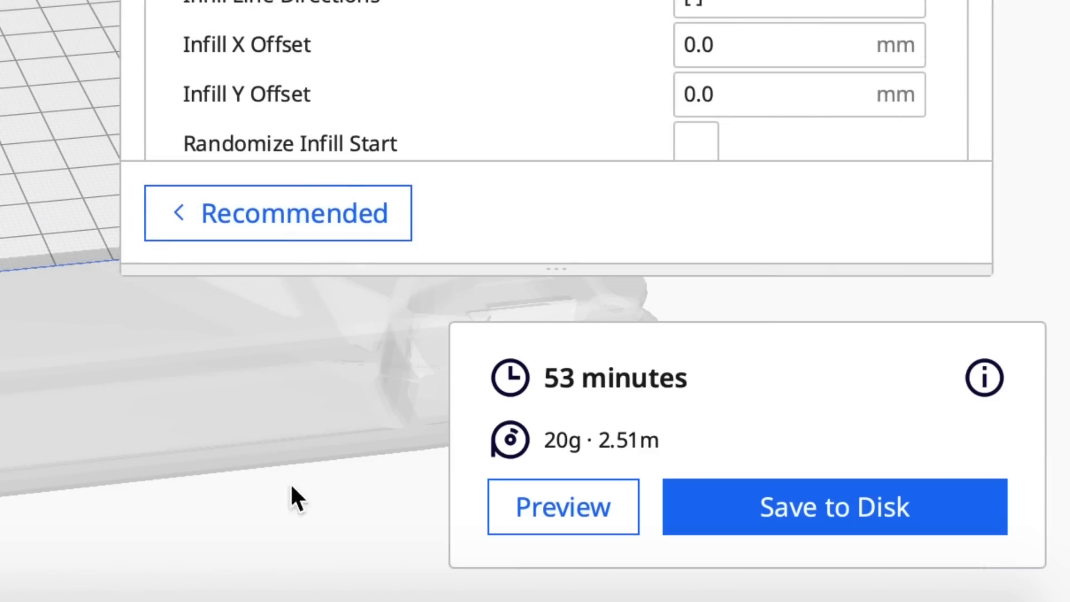
{"action": "left_click", "coordinate": [834, 507]}
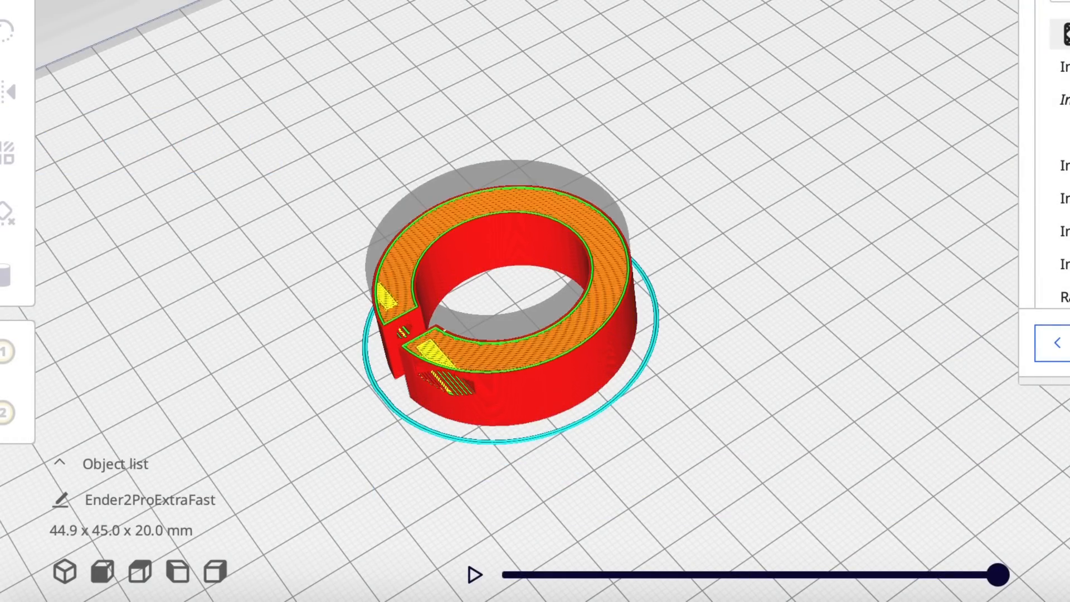
{"action": "left_click", "coordinate": [319, 55]}
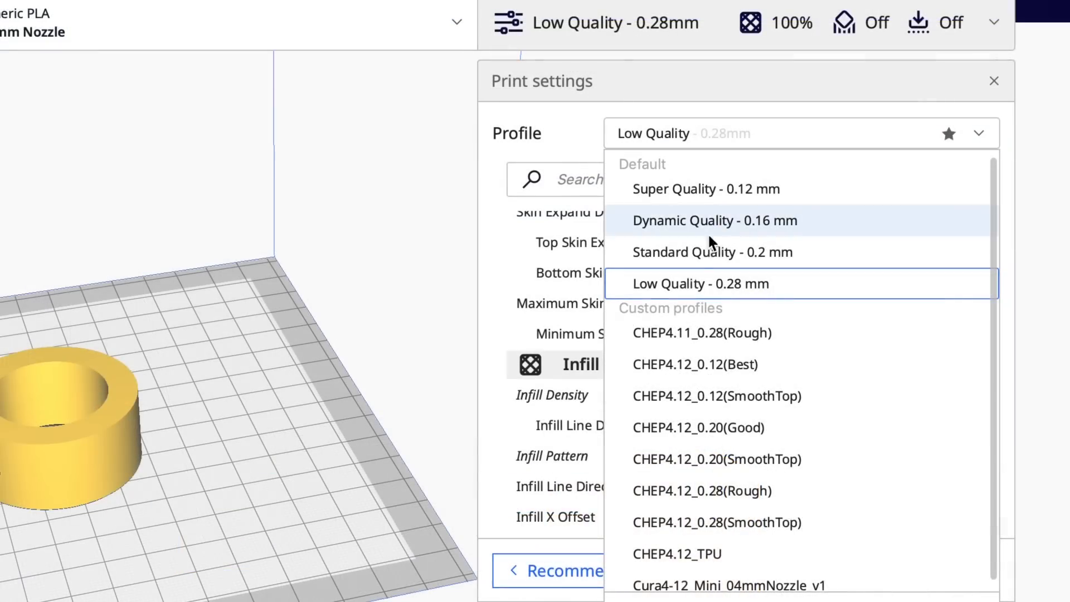
{"action": "mouse_move", "coordinate": [706, 284]}
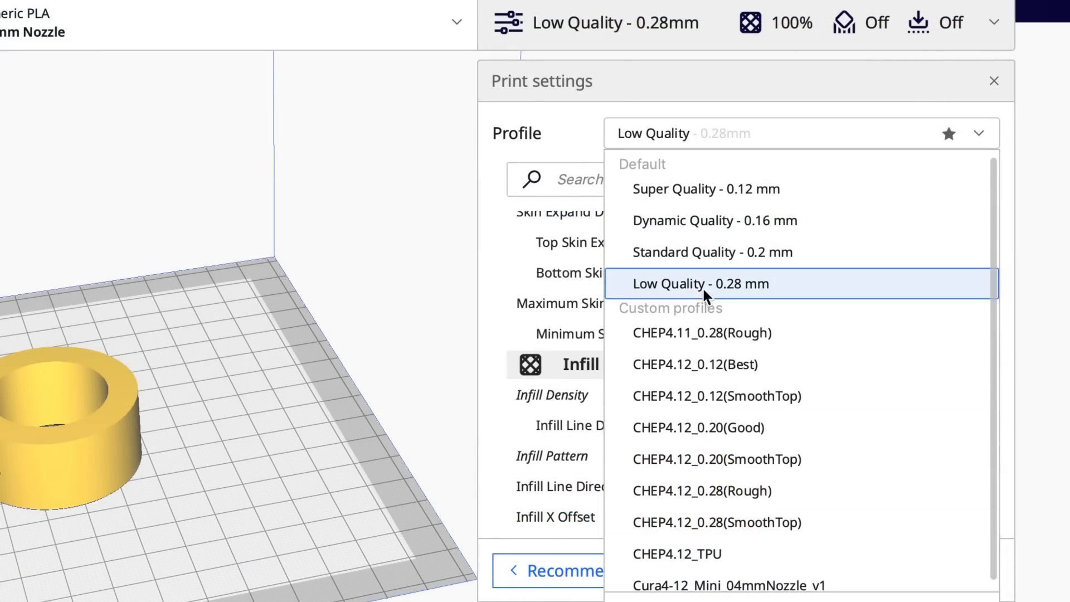
{"action": "mouse_move", "coordinate": [709, 295]}
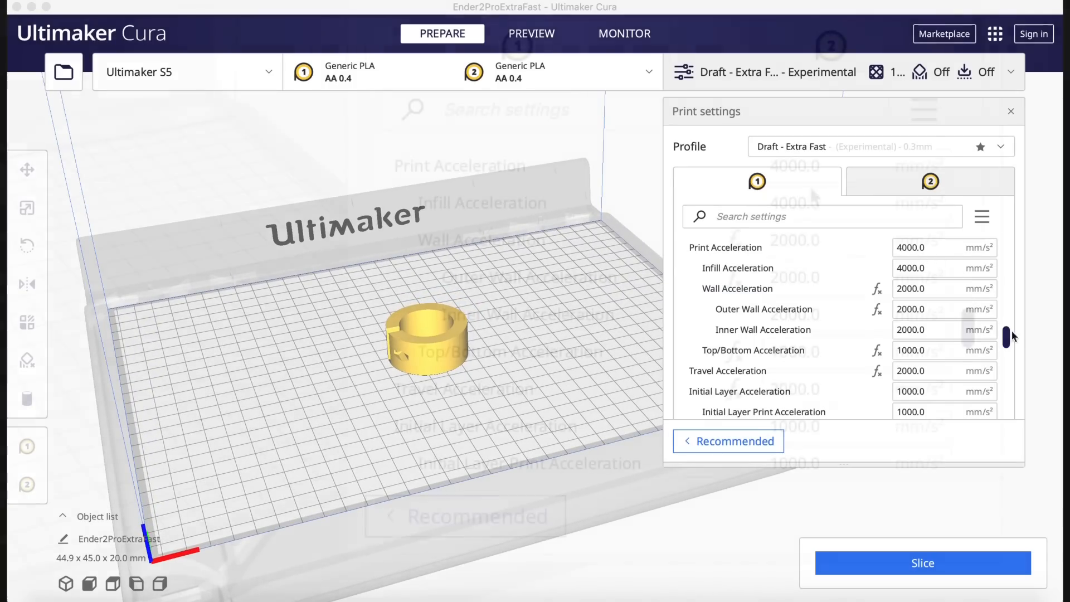
Step: Scroll the custom settings to the Ultimaker S5's Acceleration section, showing 4000 mm/s² print acceleration
{"action": "scroll", "scroll_direction": "down", "scroll_amount": 3}
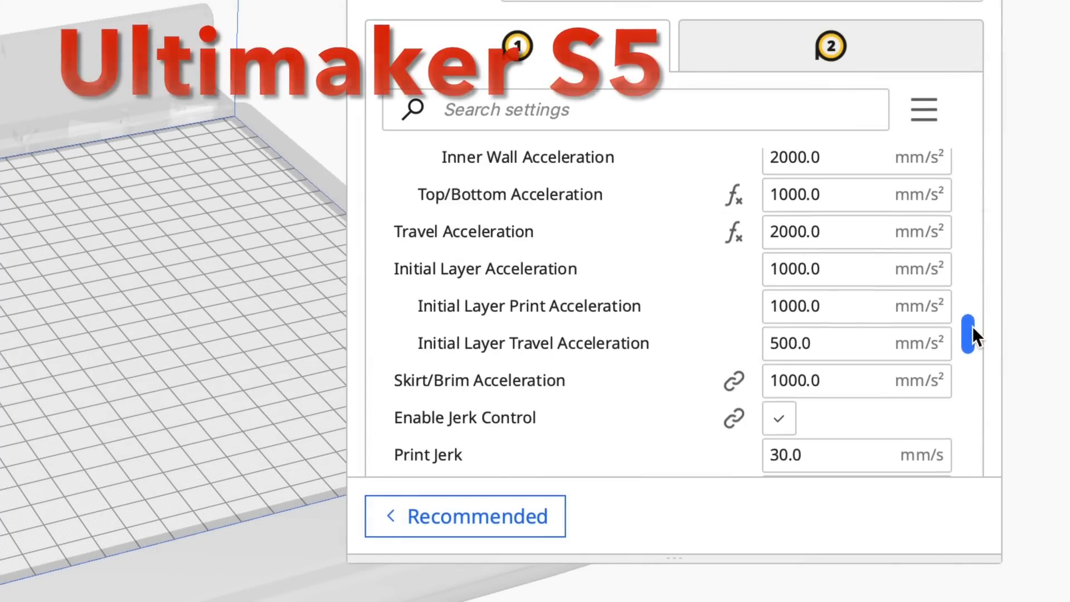
Step: Switch to the Creality Ender-2, use 4000/2000/1000 accelerations, and preview the 1 h 38 min slice
{"action": "left_click", "coordinate": [296, 44]}
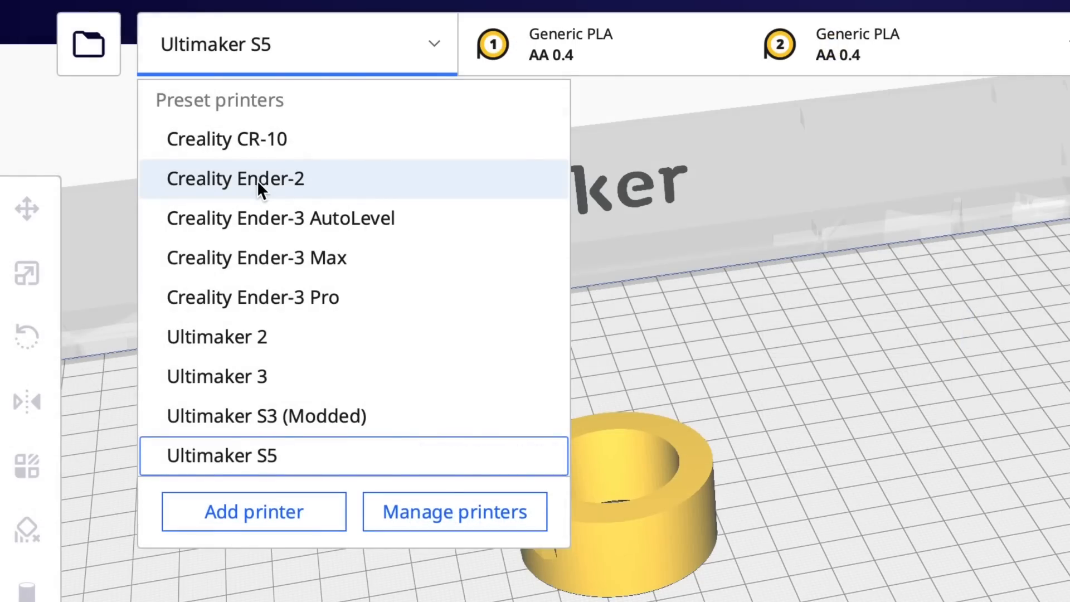
{"action": "left_click", "coordinate": [235, 178]}
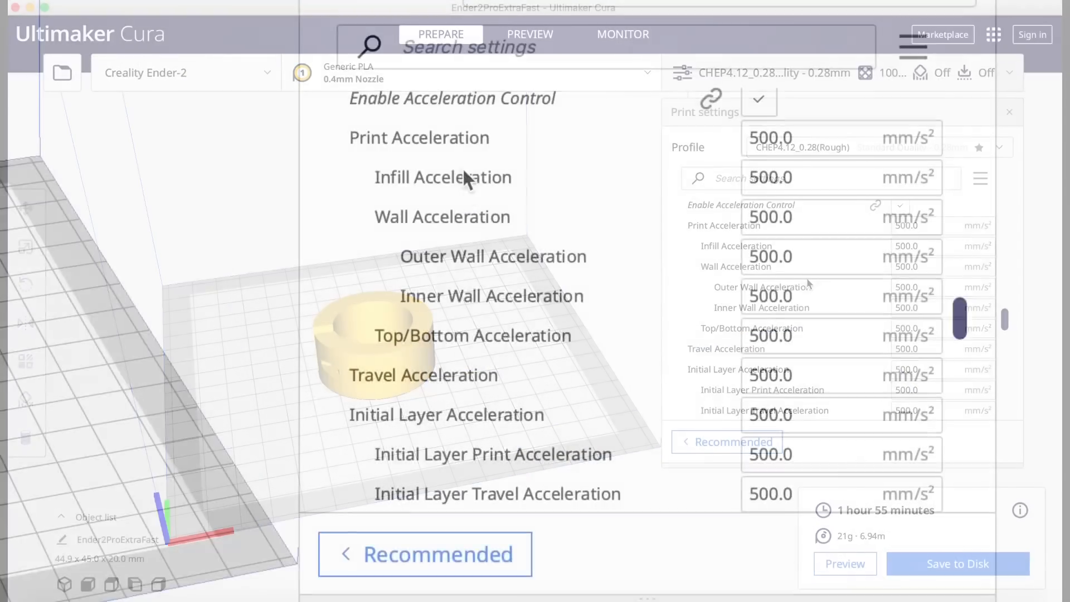
{"action": "scroll", "scroll_direction": "down", "scroll_amount": 3}
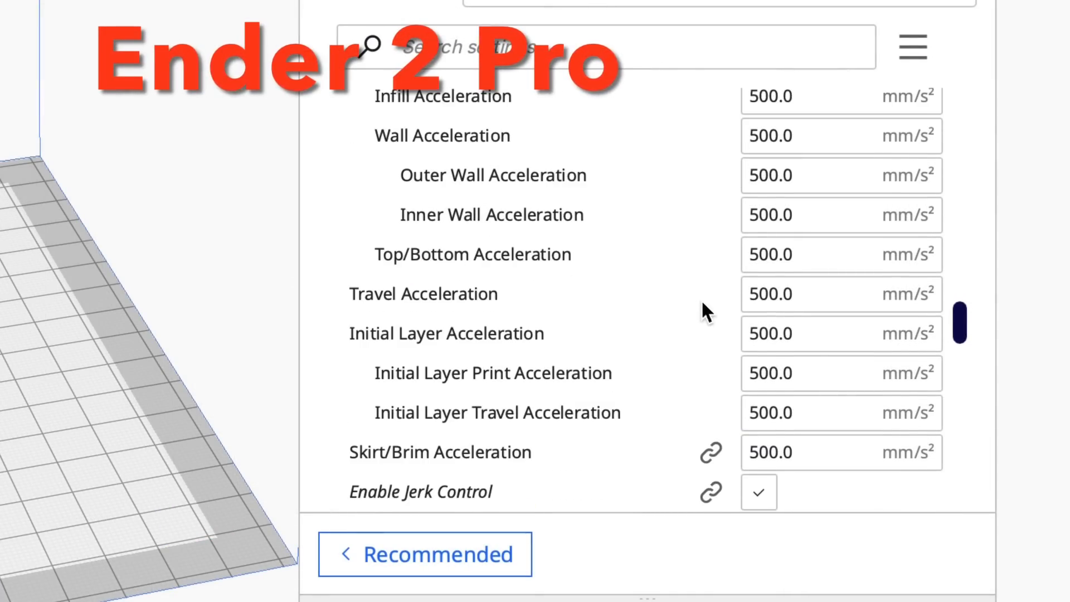
{"action": "scroll", "scroll_direction": "down", "scroll_amount": 3}
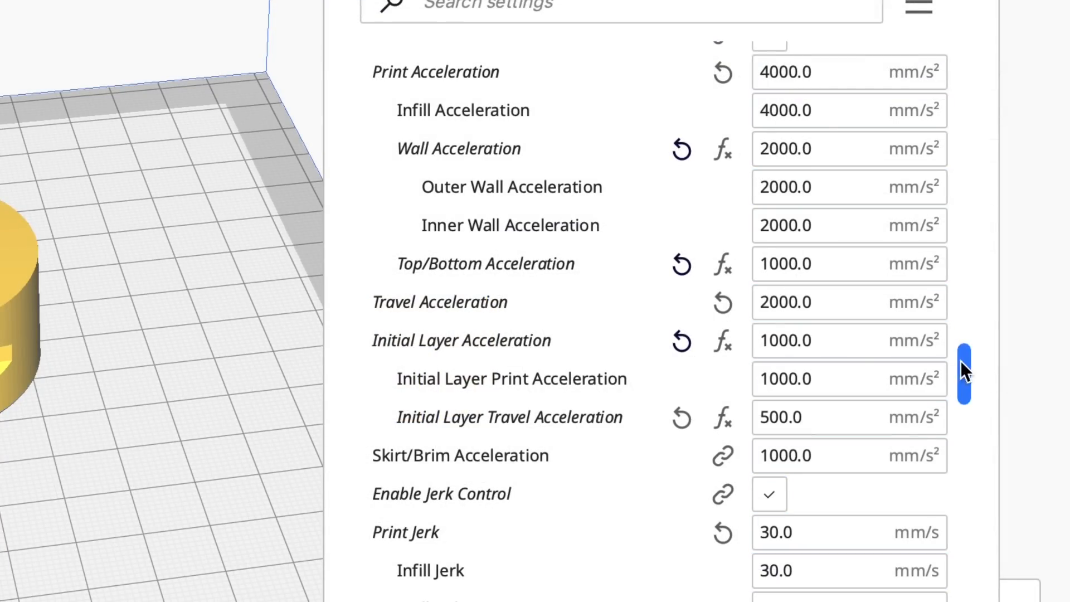
{"action": "scroll", "scroll_direction": "down", "scroll_amount": 3}
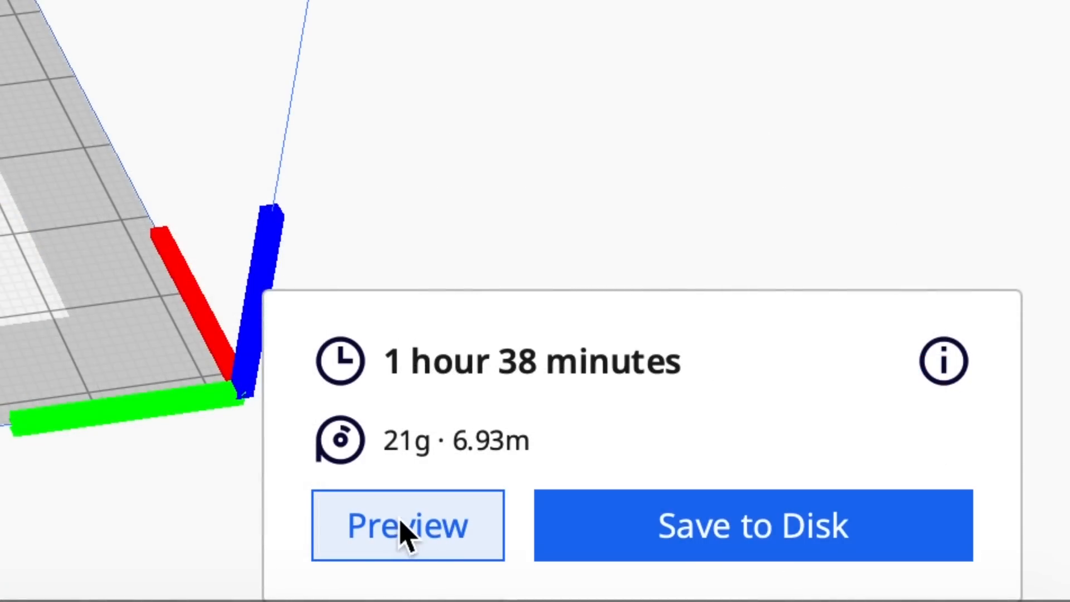
{"action": "left_click", "coordinate": [407, 526]}
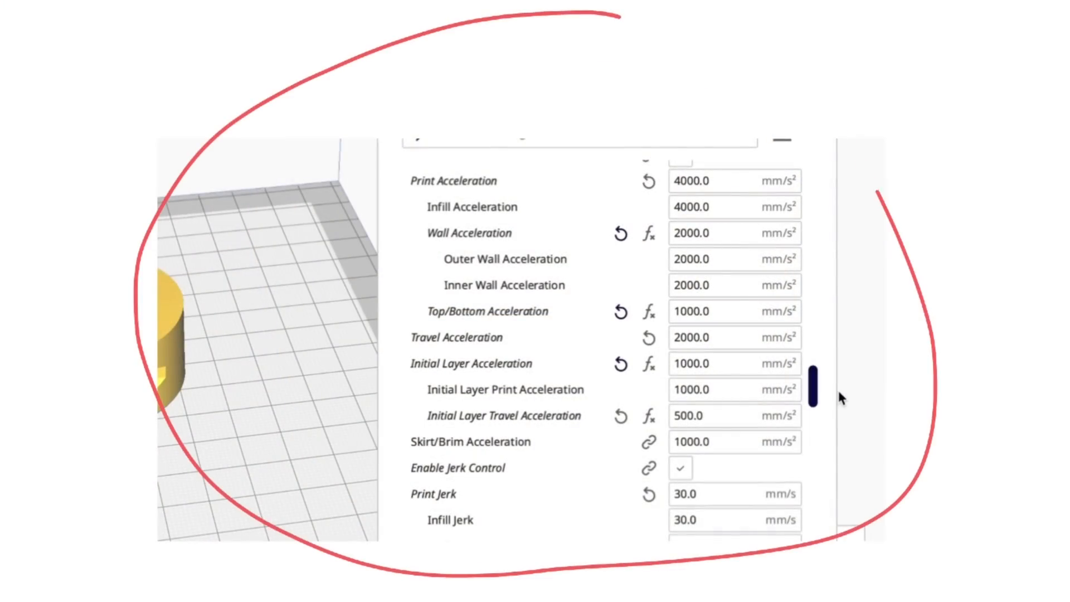
{"action": "left_click_drag", "start_coordinate": [826, 0], "coordinate": [348, 580]}
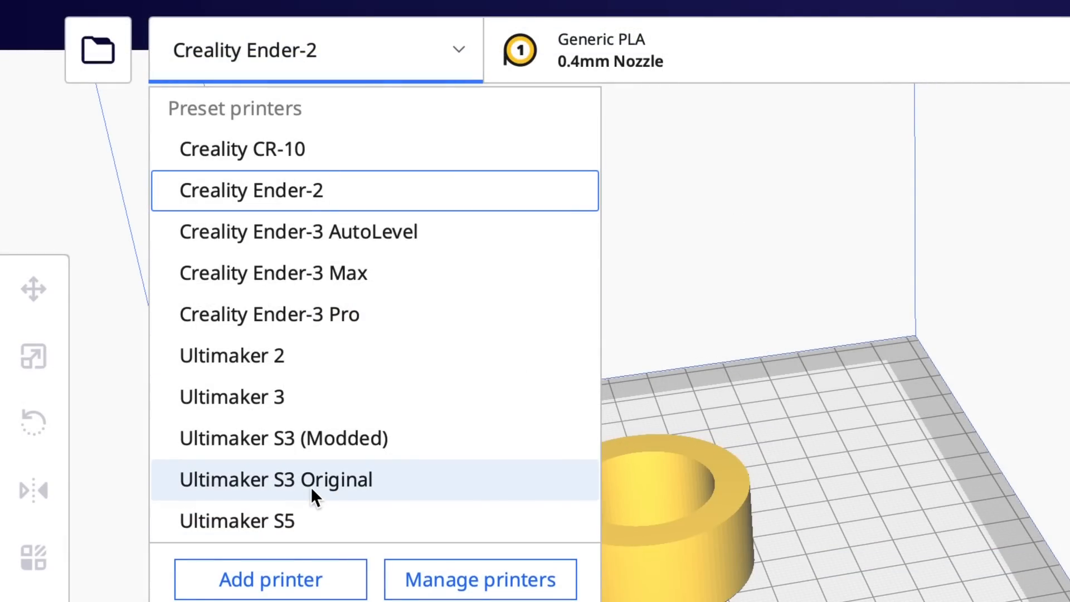
Step: Switch to the Ultimaker S3 Original at 100% infill, slice the ring and view its preview
{"action": "left_click", "coordinate": [276, 479]}
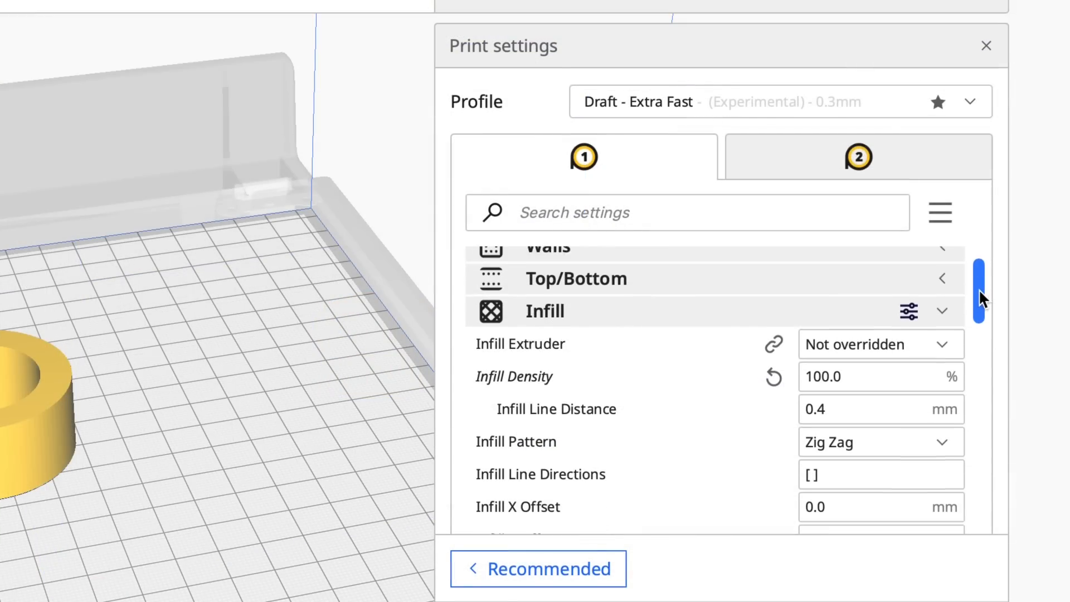
{"action": "left_click", "coordinate": [881, 371]}
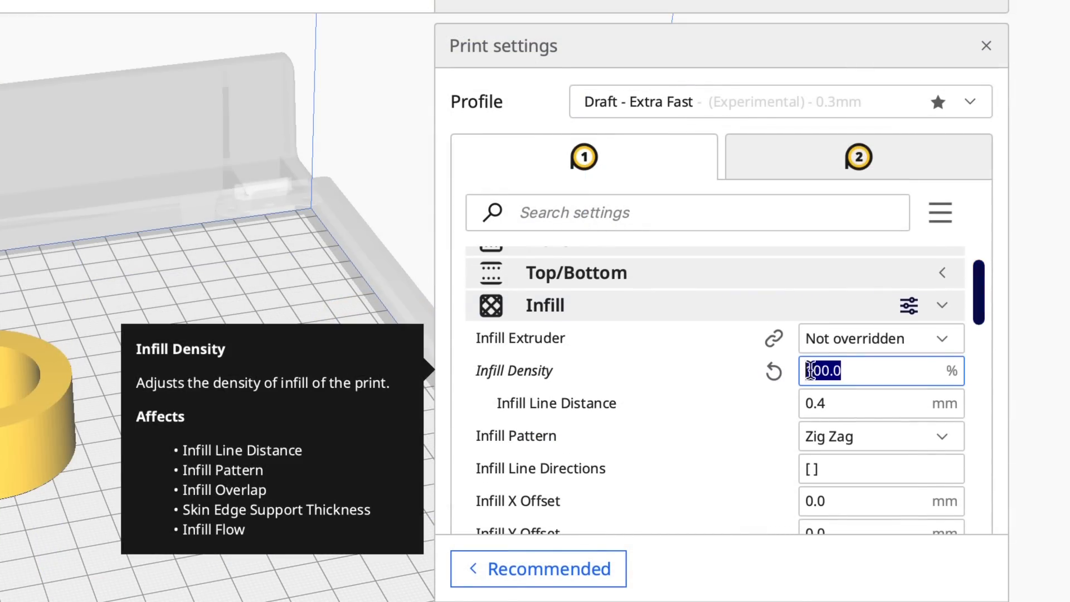
{"action": "scroll", "scroll_direction": "down", "scroll_amount": 3}
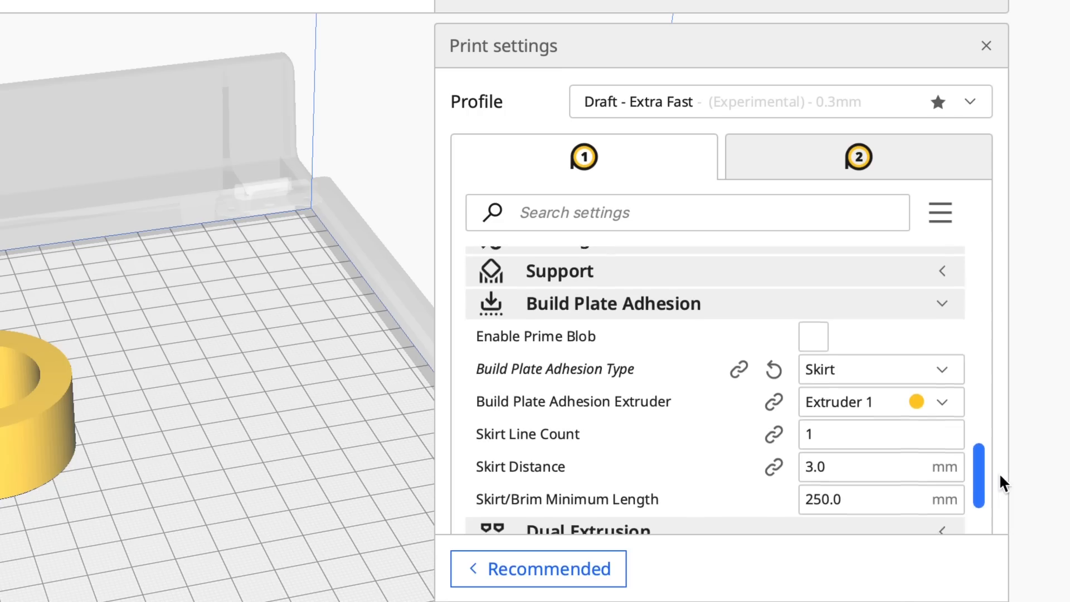
{"action": "left_click", "coordinate": [879, 368]}
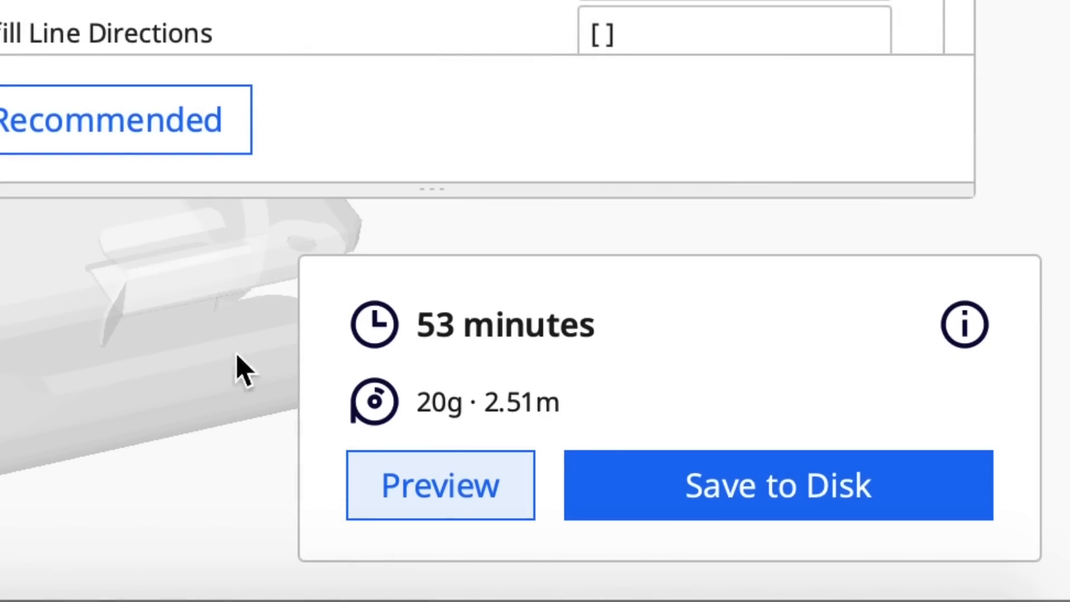
{"action": "left_click", "coordinate": [439, 484]}
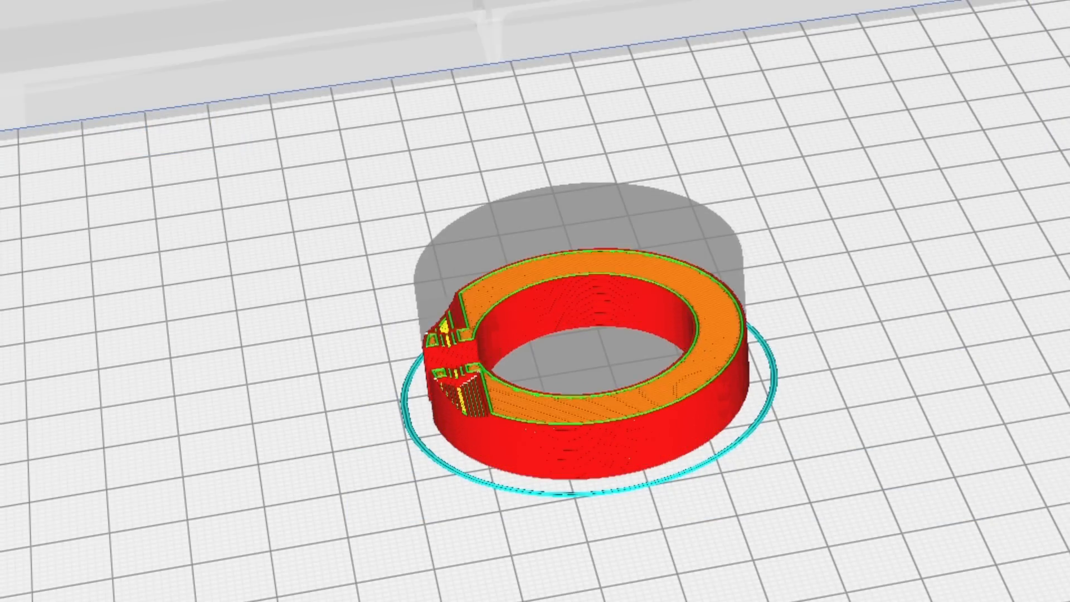
Step: Review the Ultimaker S3 Original's printer and Extruder 1 machine settings, then close them
{"action": "left_click", "coordinate": [250, 21]}
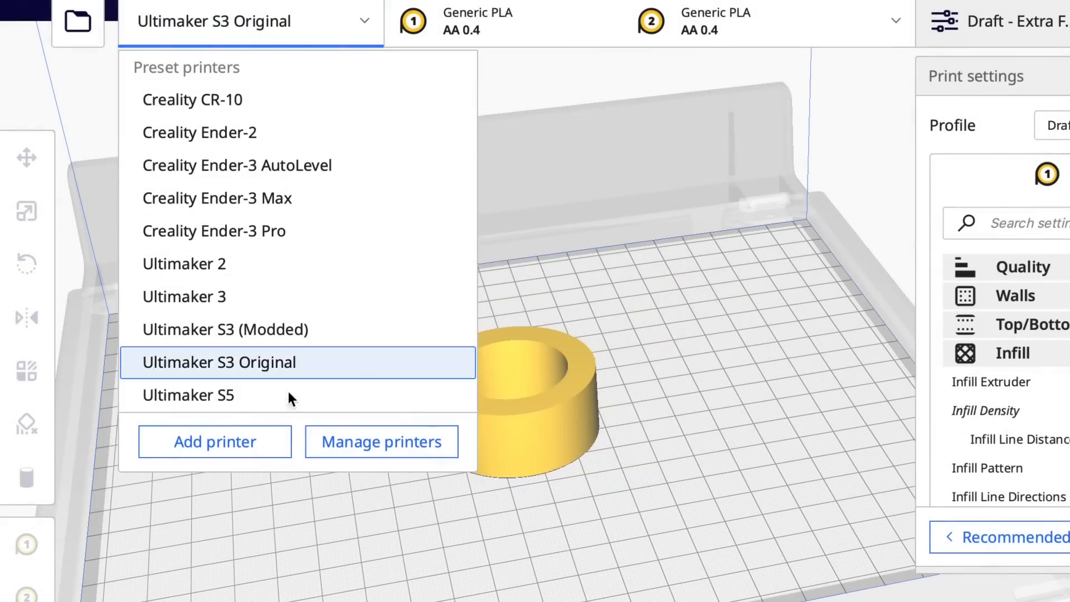
{"action": "left_click", "coordinate": [381, 441]}
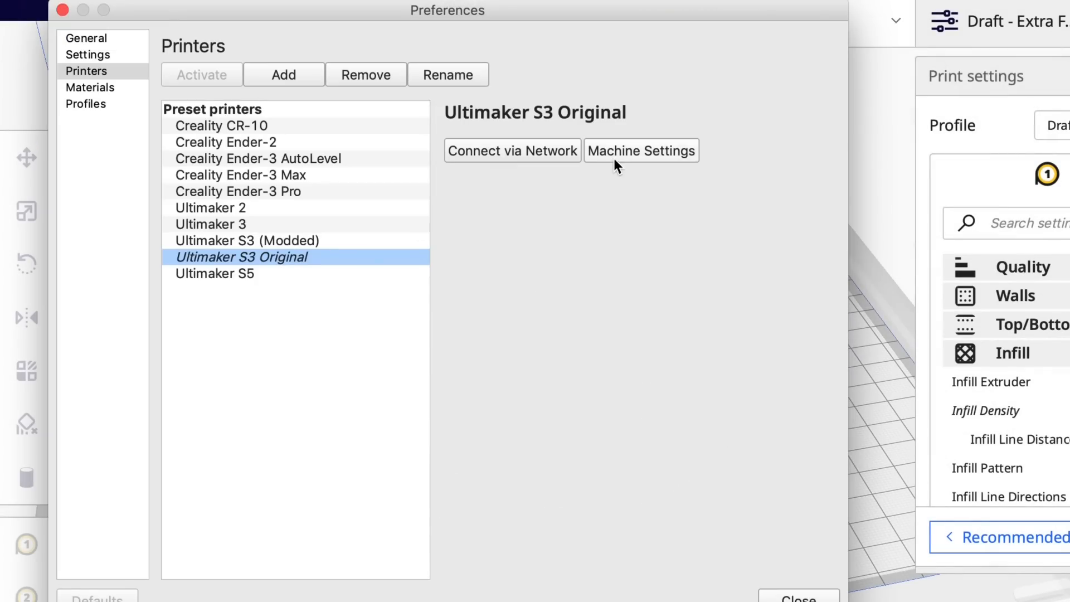
{"action": "left_click", "coordinate": [641, 149]}
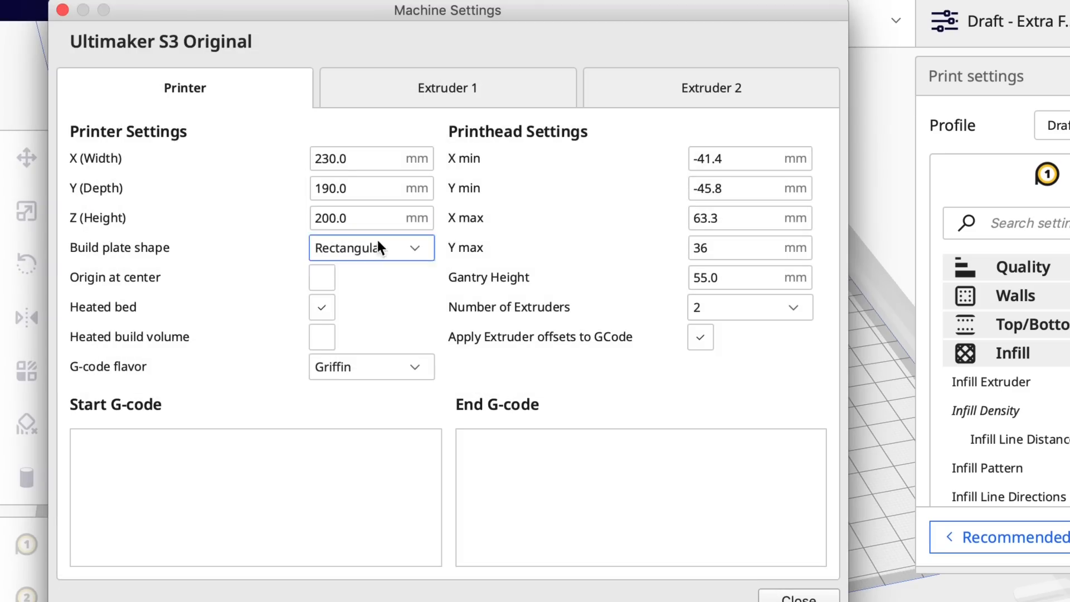
{"action": "left_click", "coordinate": [447, 88]}
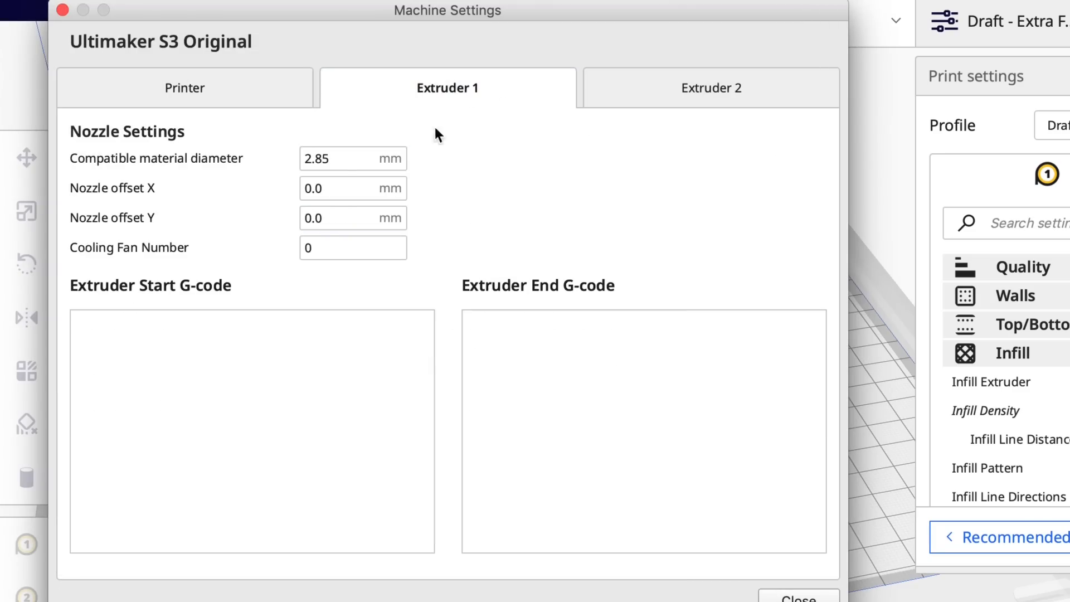
{"action": "left_click", "coordinate": [352, 158]}
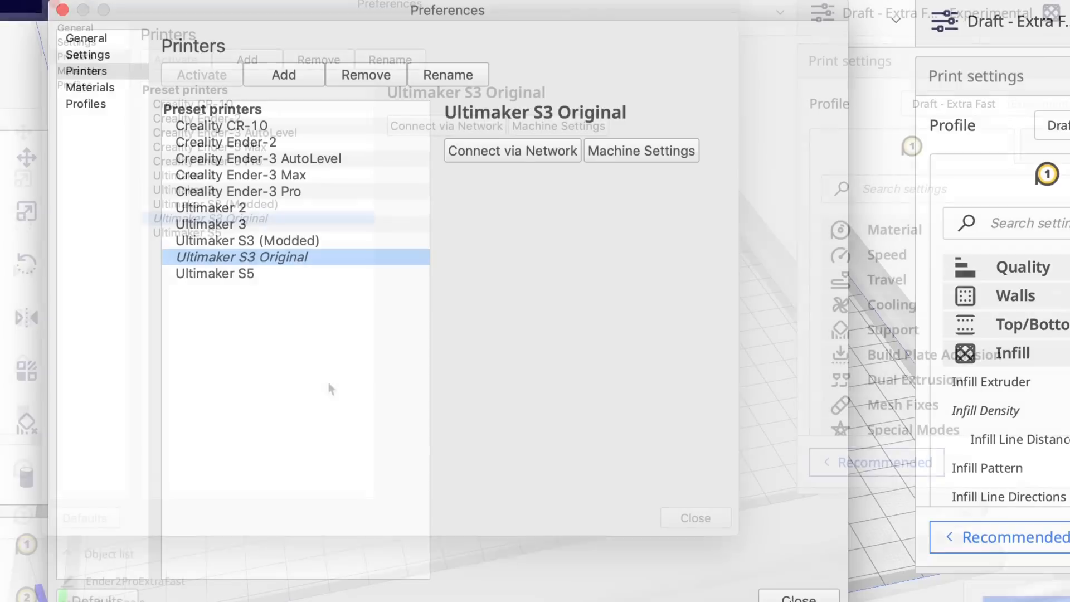
Step: Add a non-networked Ultimaker S3 printer and select the new Ultimaker S3 #3
{"action": "left_click", "coordinate": [282, 74]}
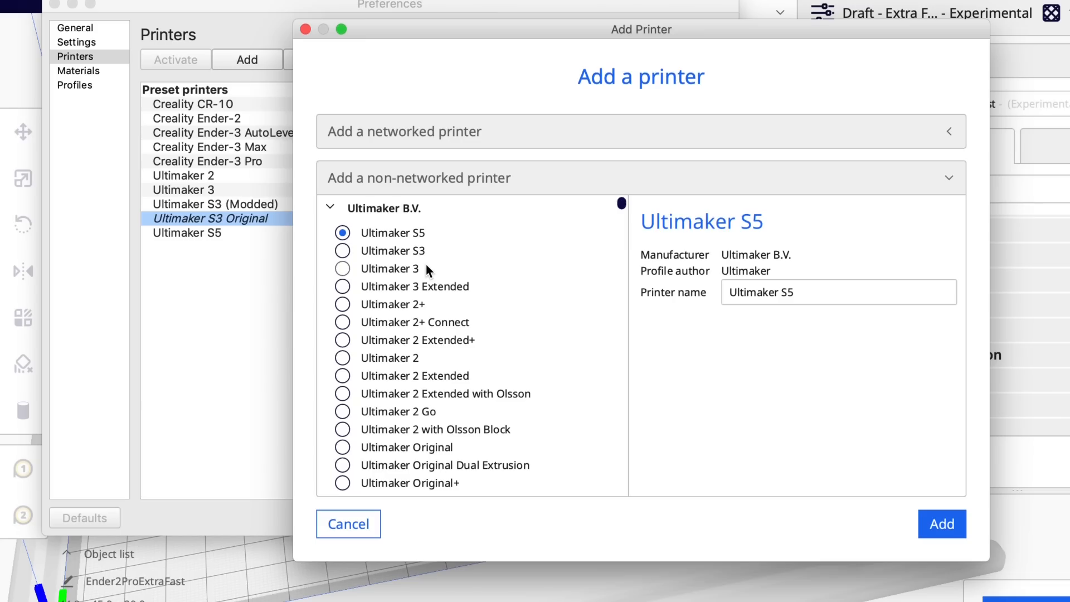
{"action": "left_click", "coordinate": [342, 250]}
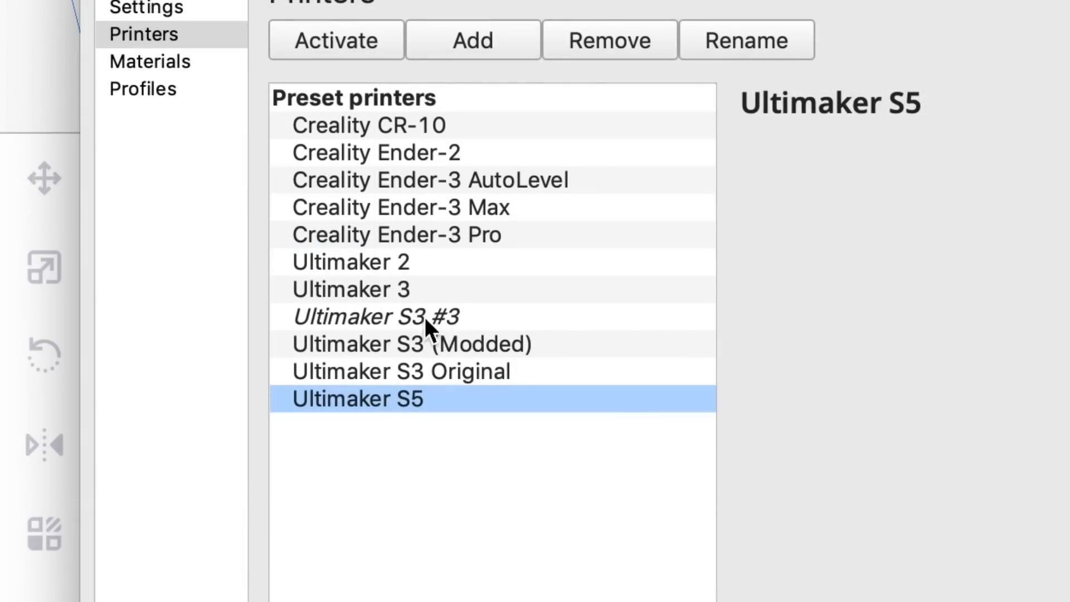
{"action": "mouse_move", "coordinate": [441, 324]}
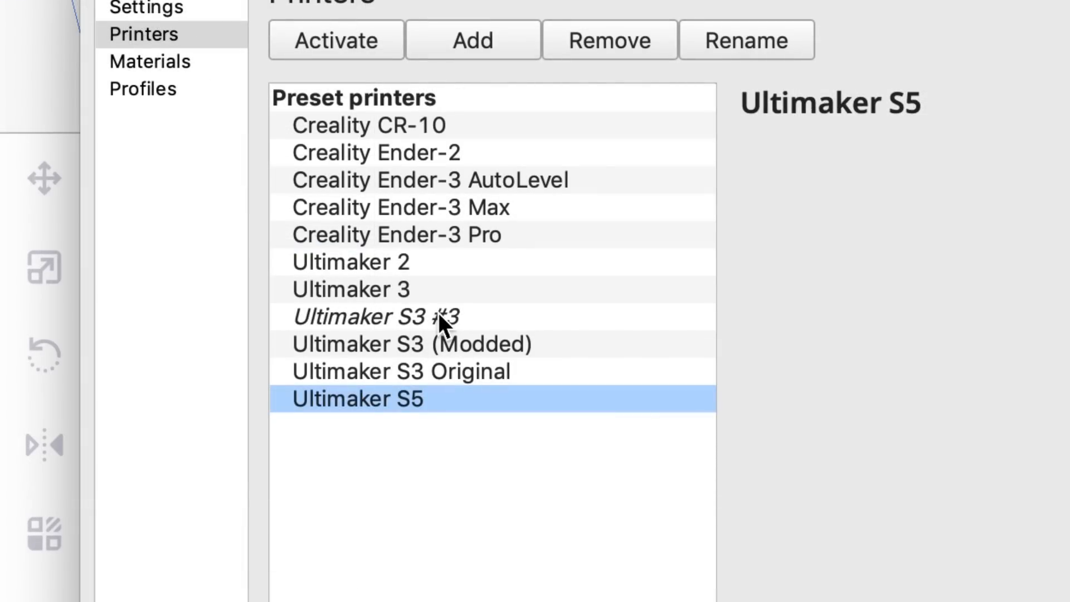
{"action": "left_click", "coordinate": [410, 343]}
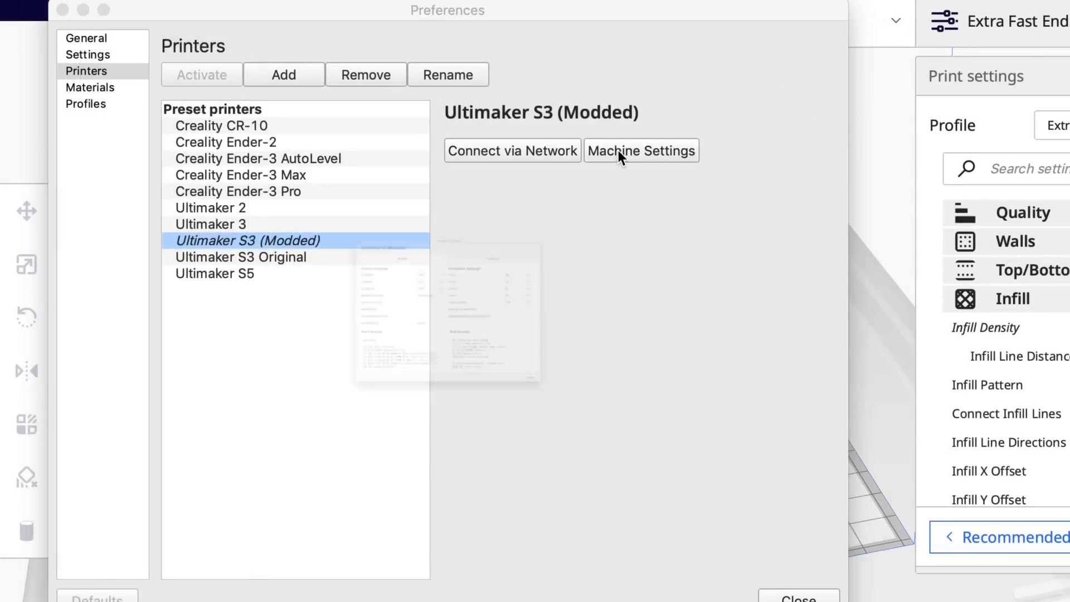
Step: Review the Ultimaker S3 (Modded) printer and Extruder 1 settings, then close the preferences
{"action": "left_click", "coordinate": [641, 150]}
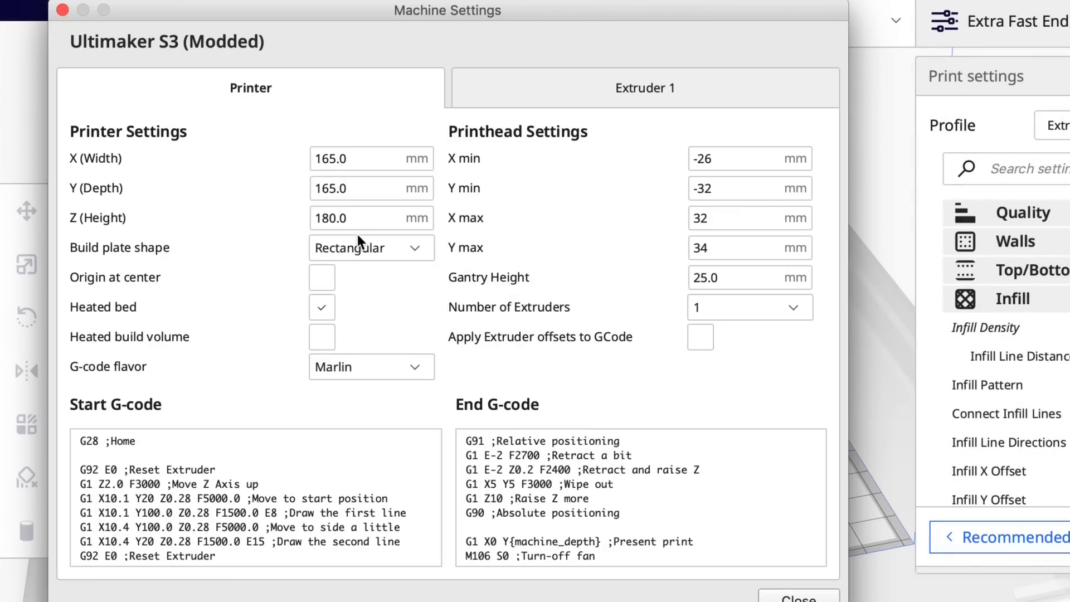
{"action": "left_click", "coordinate": [232, 513]}
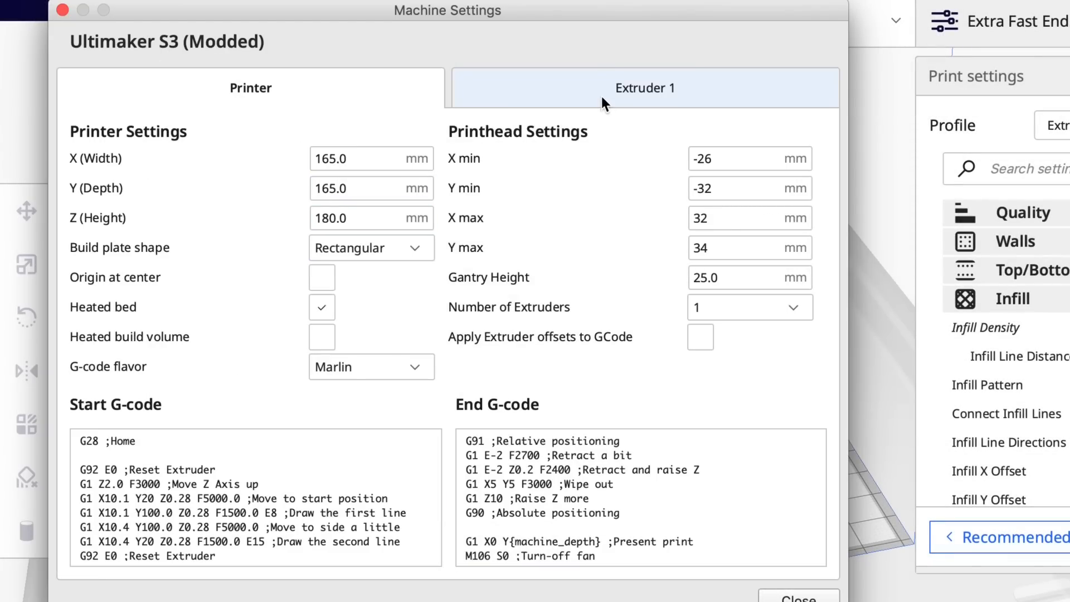
{"action": "left_click", "coordinate": [644, 88]}
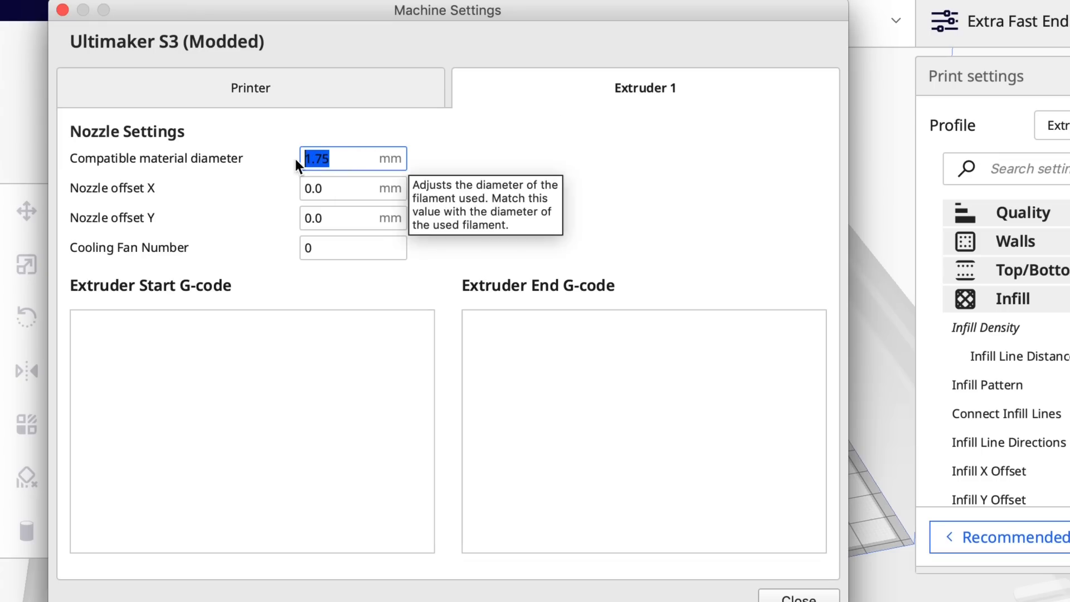
{"action": "mouse_move", "coordinate": [307, 247]}
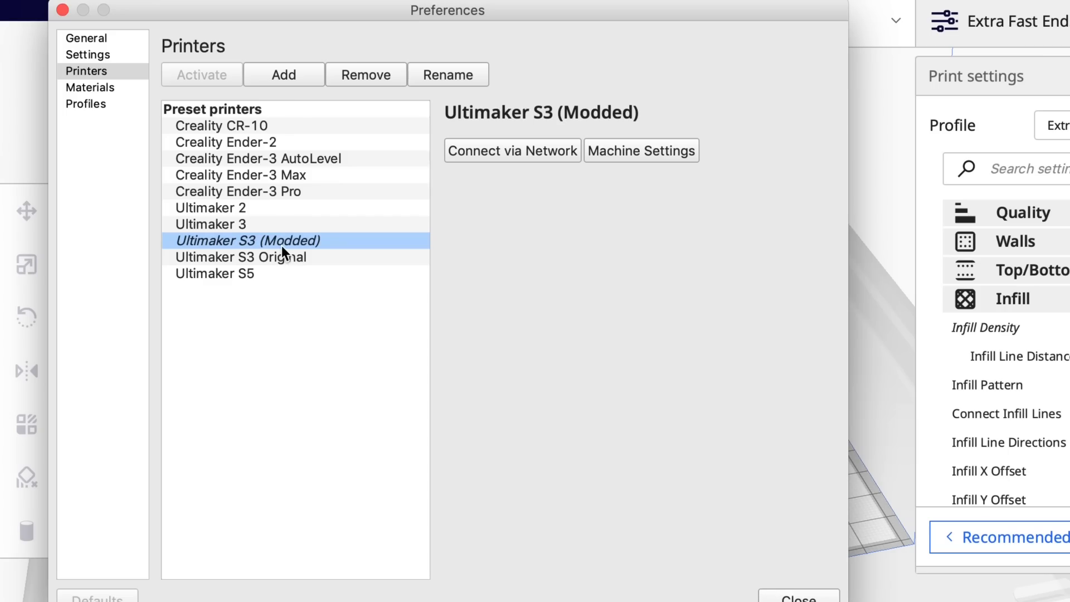
{"action": "left_click", "coordinate": [797, 599]}
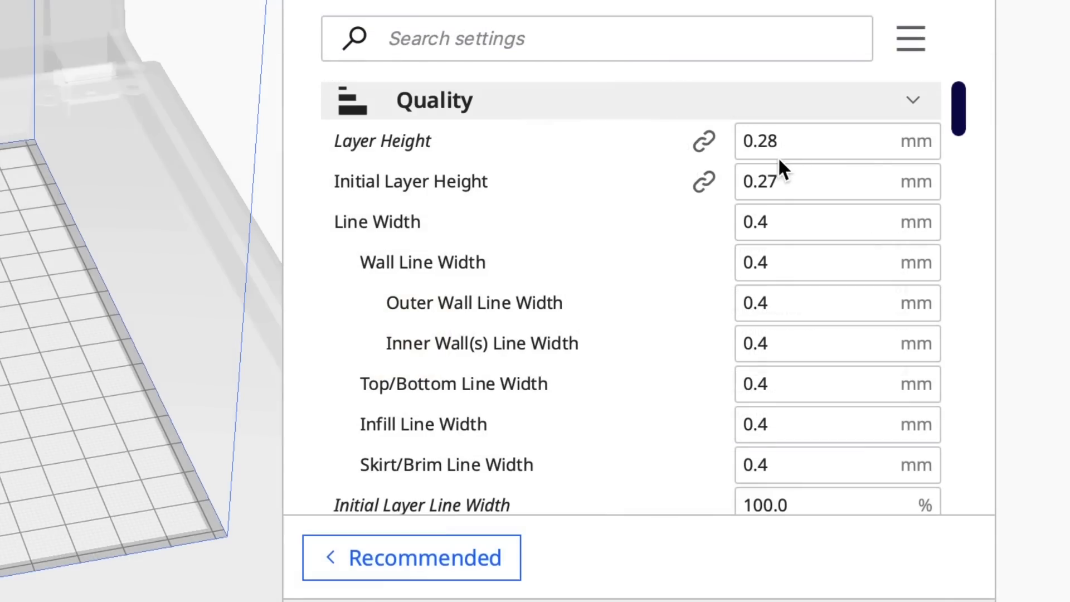
{"action": "mouse_move", "coordinate": [799, 160]}
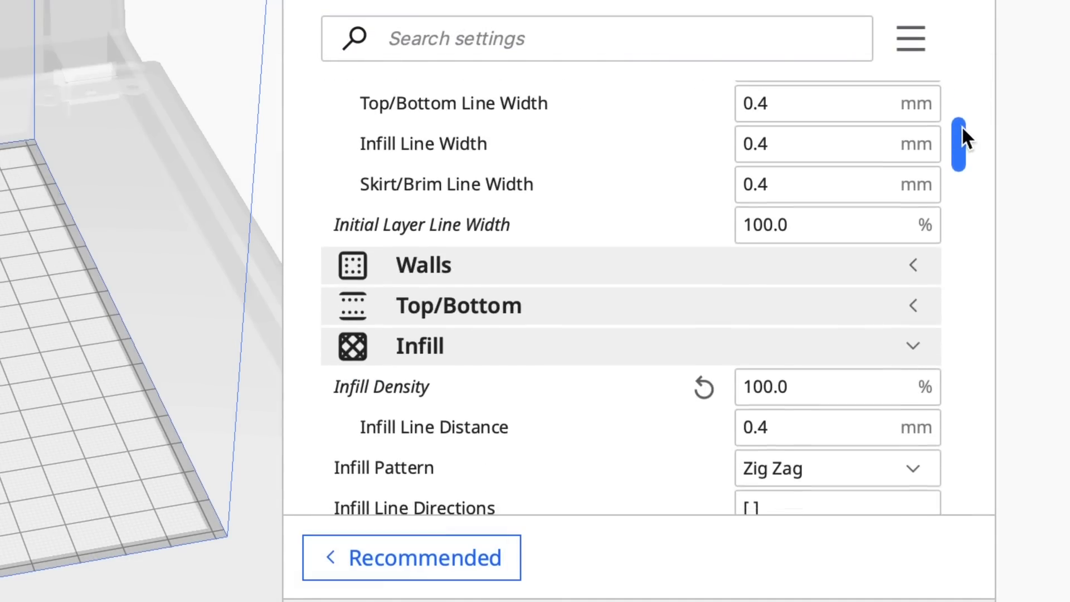
{"action": "left_click", "coordinate": [805, 386]}
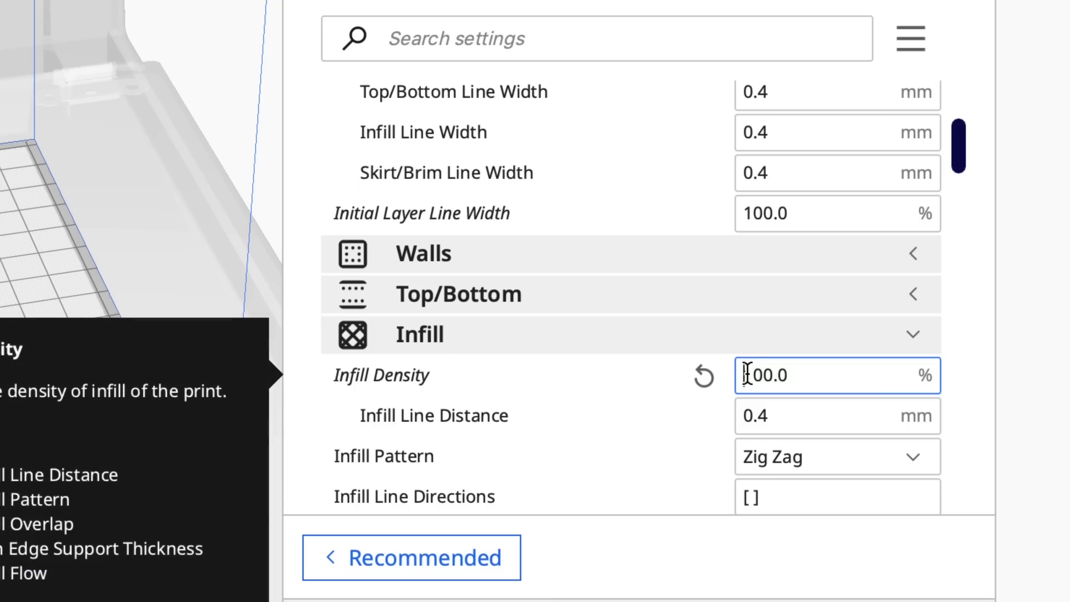
{"action": "scroll", "scroll_direction": "down", "scroll_amount": 3}
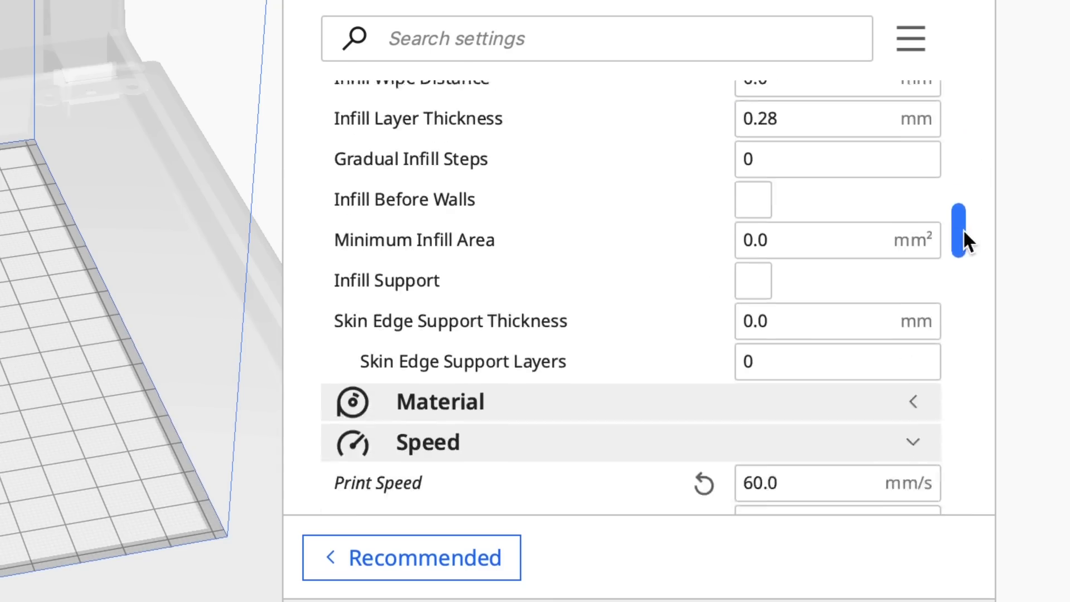
{"action": "scroll", "scroll_direction": "down", "scroll_amount": 3}
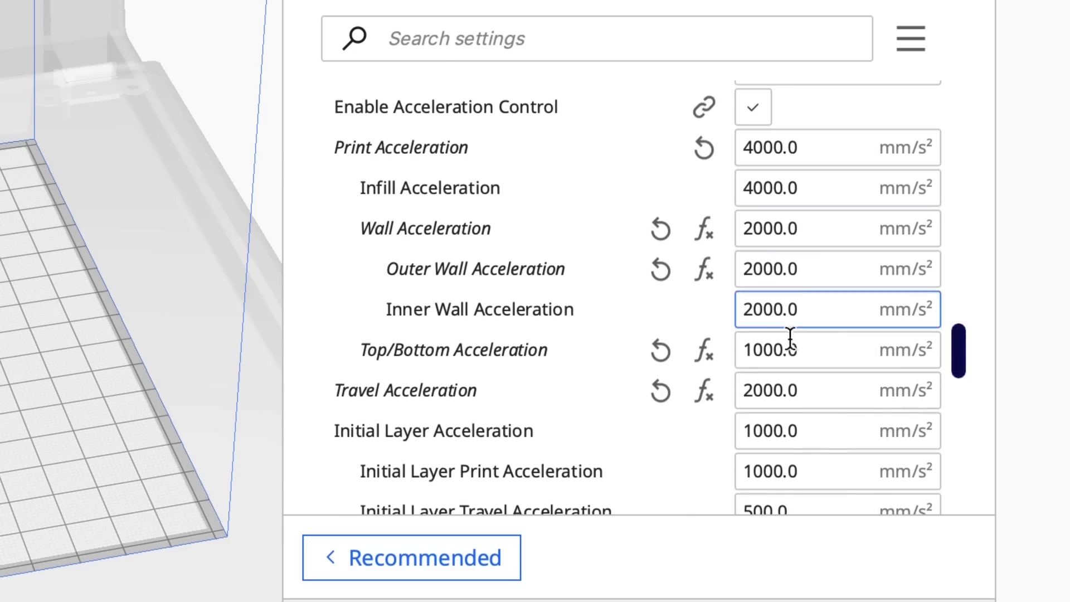
{"action": "scroll", "scroll_direction": "down", "scroll_amount": 3}
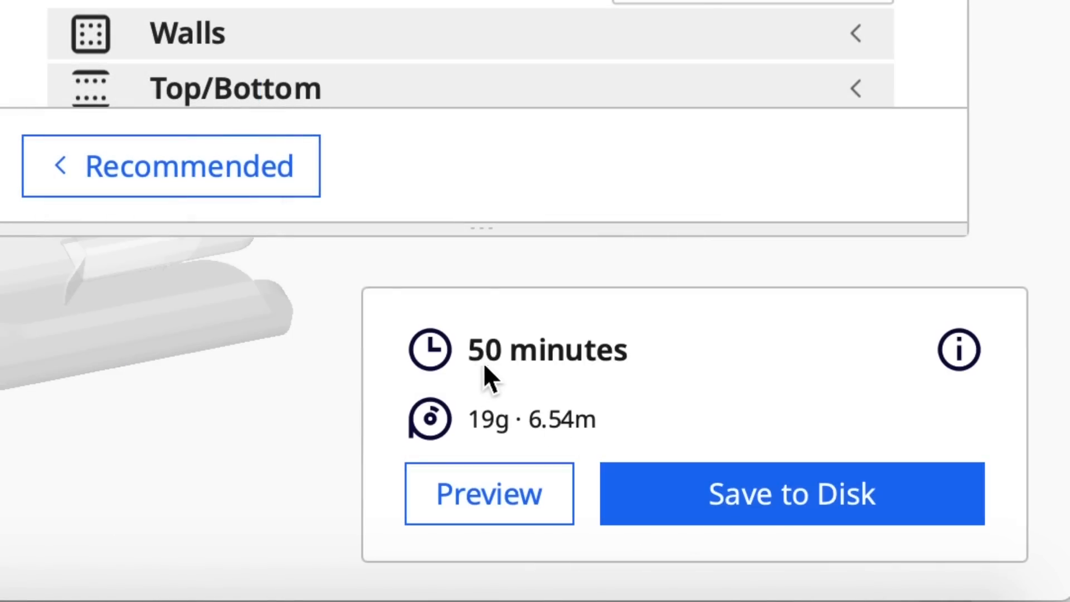
{"action": "mouse_move", "coordinate": [536, 429]}
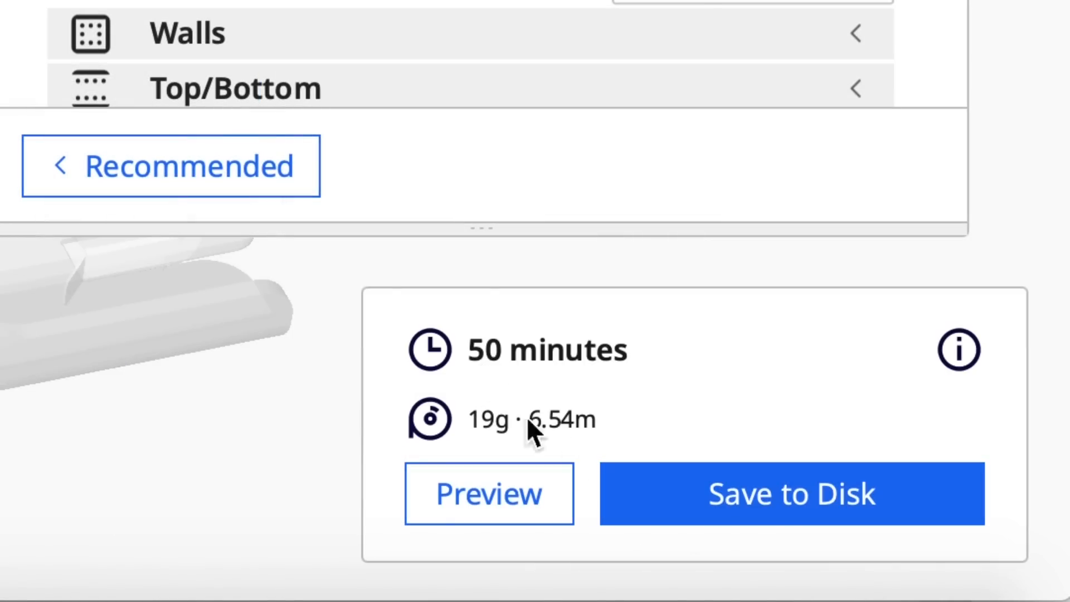
Step: Save the sliced print as Ender2ProExtraFast.ufp and show the file-format choices
{"action": "left_click", "coordinate": [792, 493]}
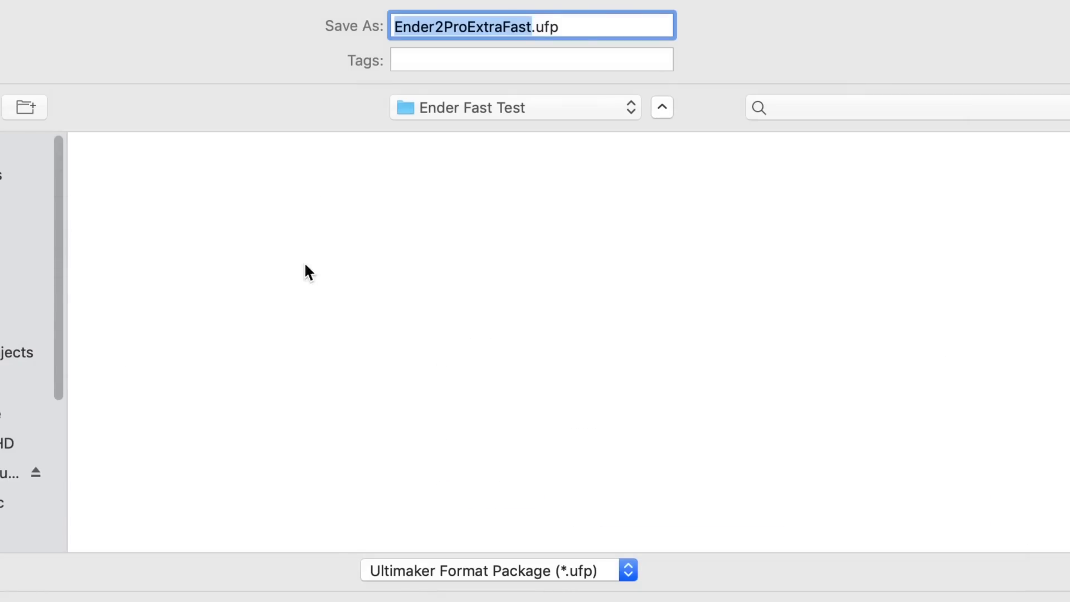
{"action": "left_click", "coordinate": [498, 569]}
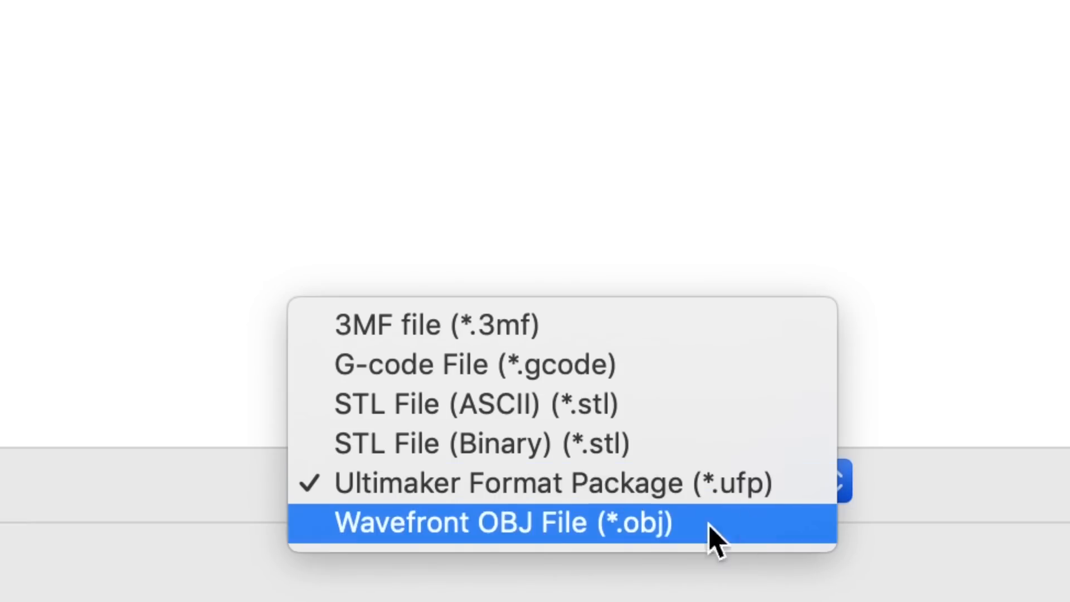